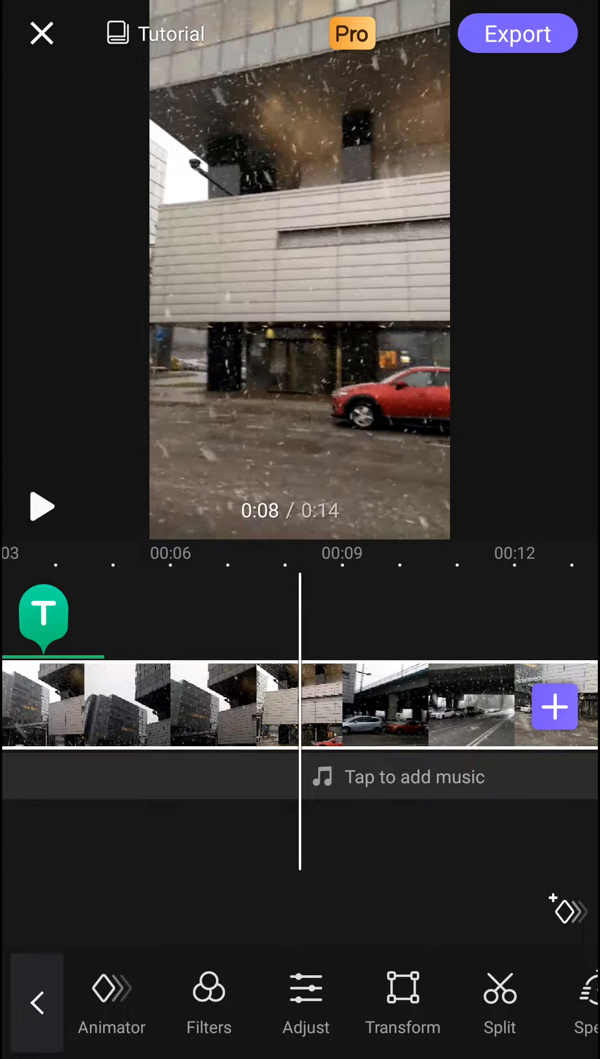
# Step: Split the snowy street video at about 0:07 and bring up the transition choices
pyautogui.click(500, 994)
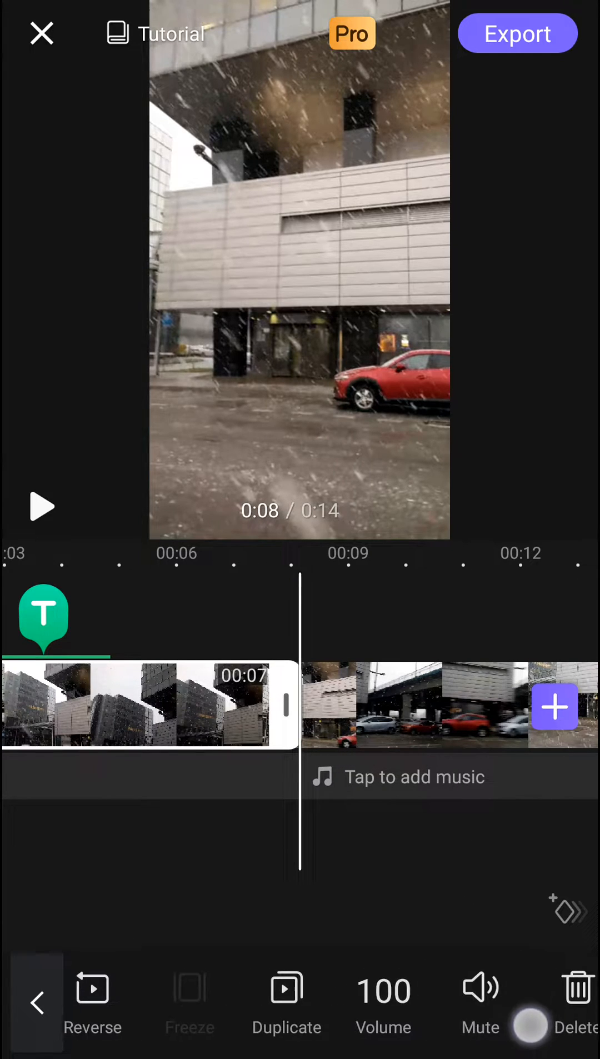
pyautogui.click(35, 1001)
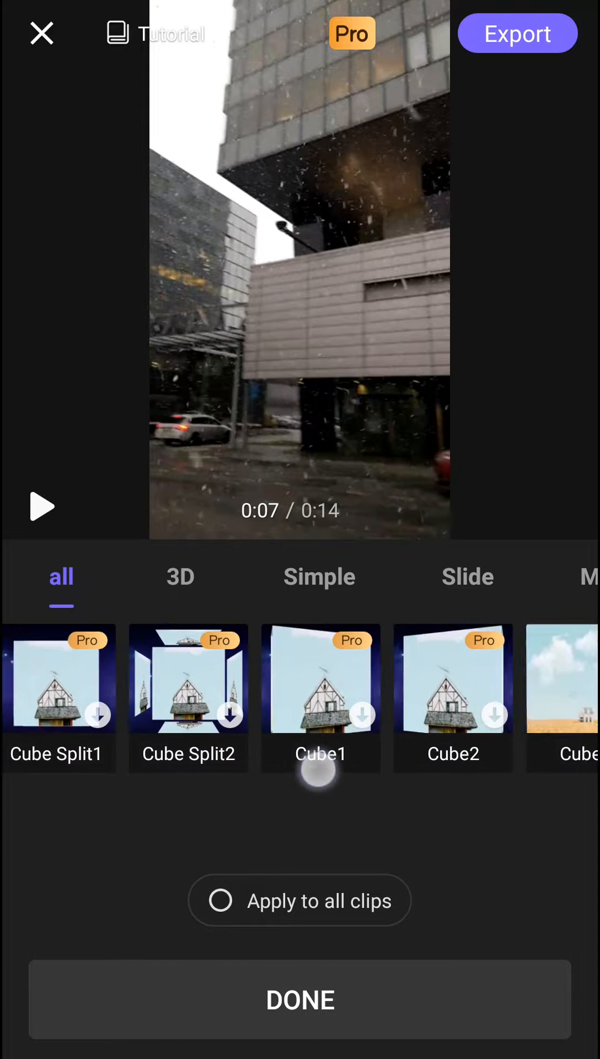
pyautogui.hscroll(-3)
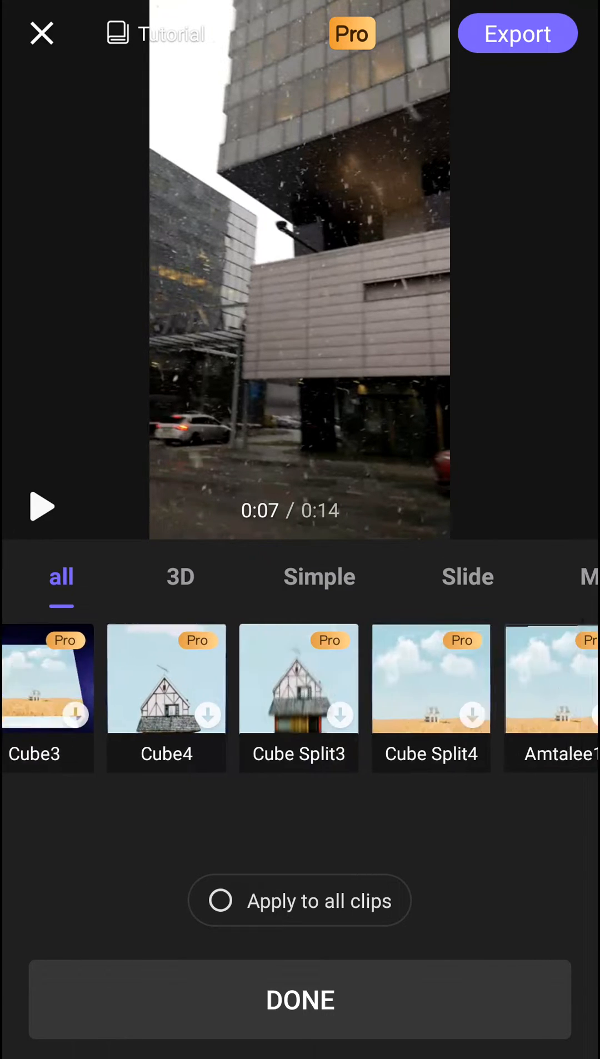
pyautogui.hscroll(-3)
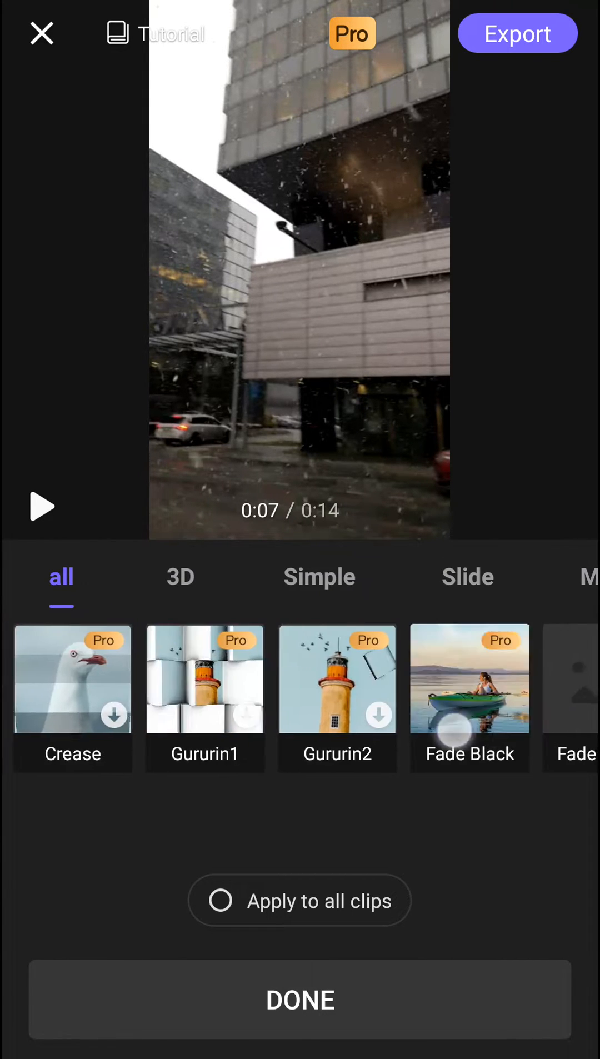
pyautogui.hscroll(-3)
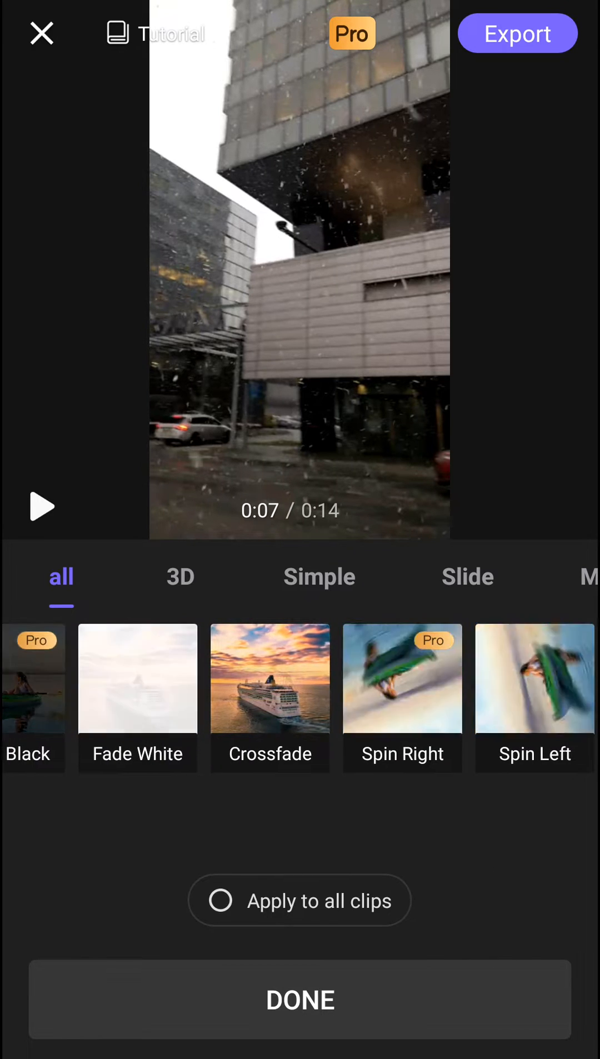
# Step: Try the Crossfade and Spin Left transitions on the cut, previewing Spin Left
pyautogui.click(270, 697)
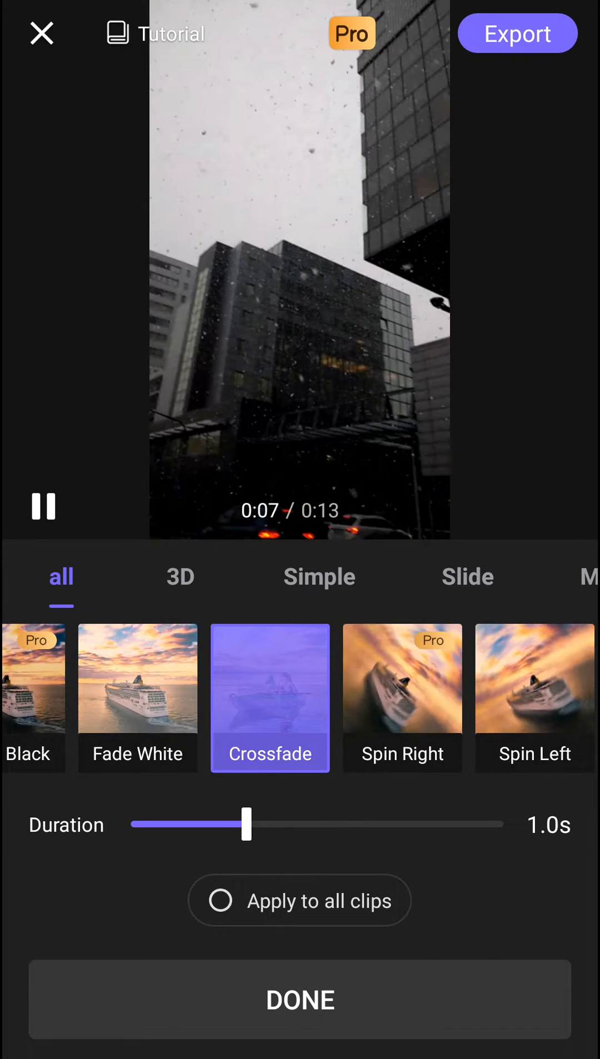
pyautogui.click(535, 697)
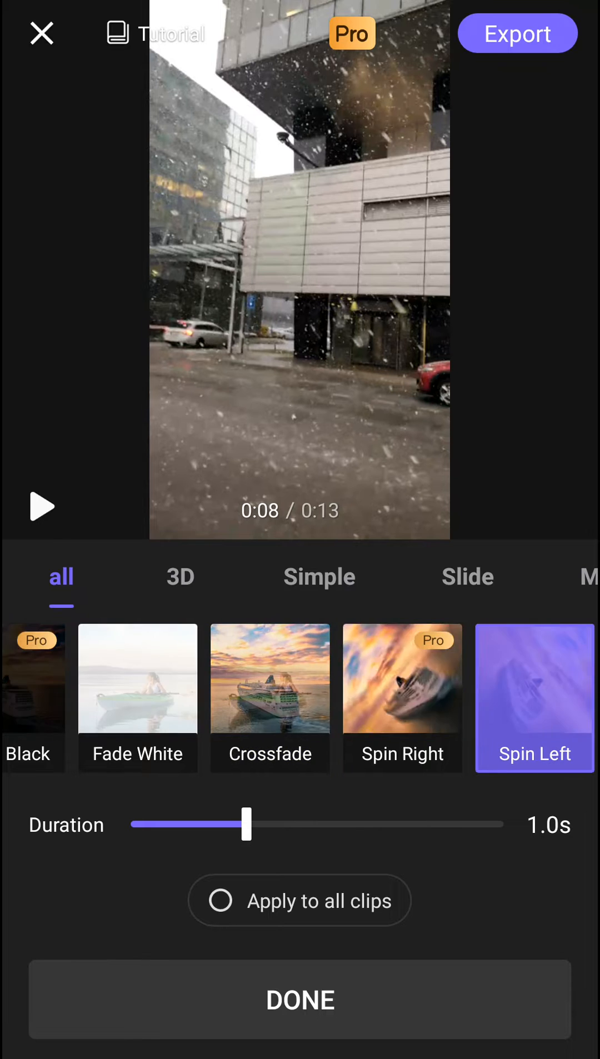
pyautogui.click(43, 507)
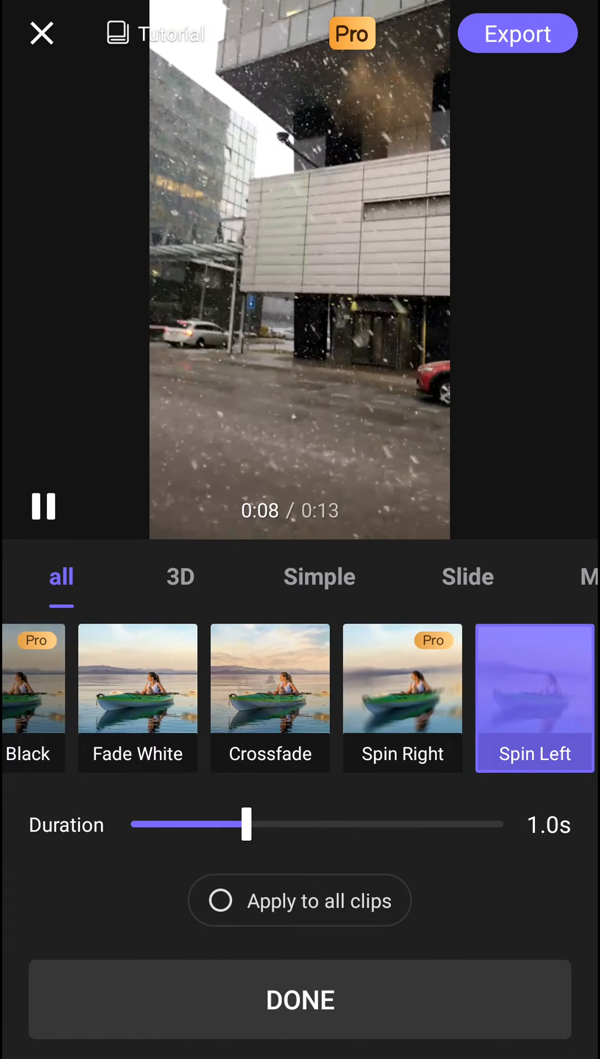
pyautogui.hscroll(-3)
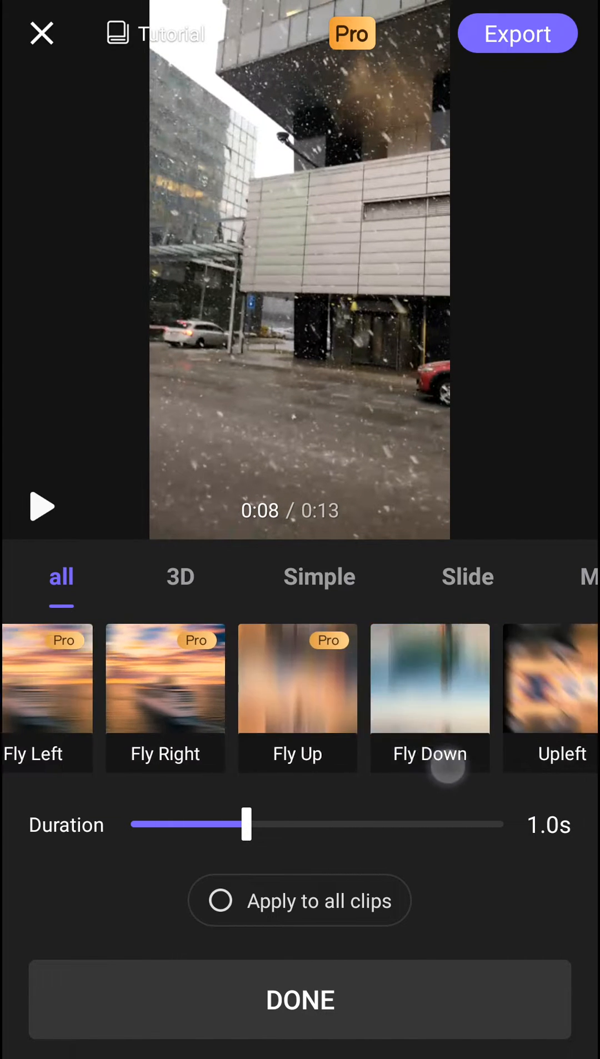
# Step: Switch the transition to Fly Down, then Upleft, then Pull In
pyautogui.click(430, 694)
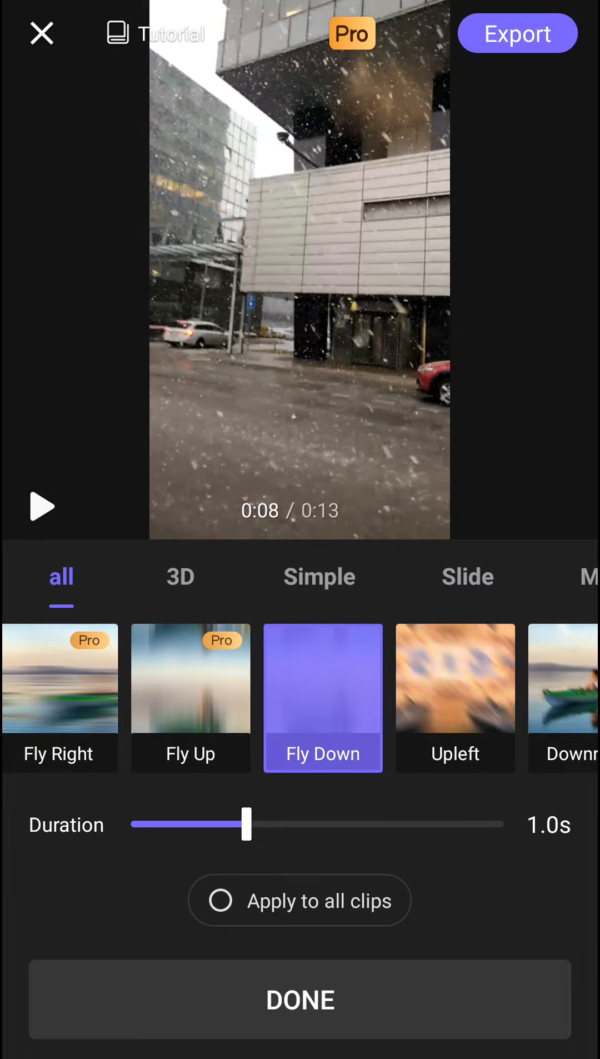
pyautogui.click(456, 698)
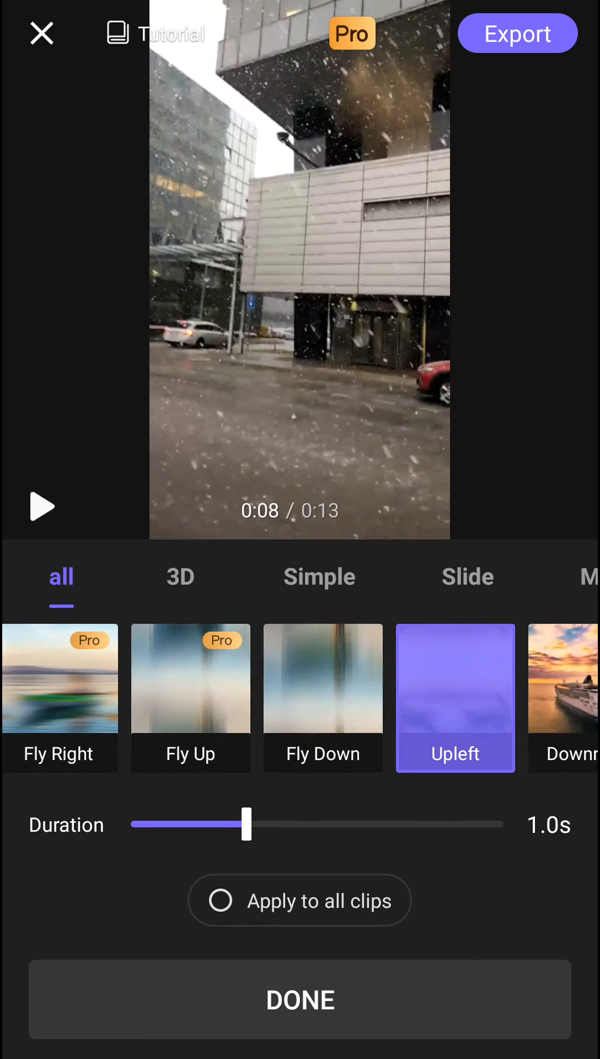
pyautogui.hscroll(-3)
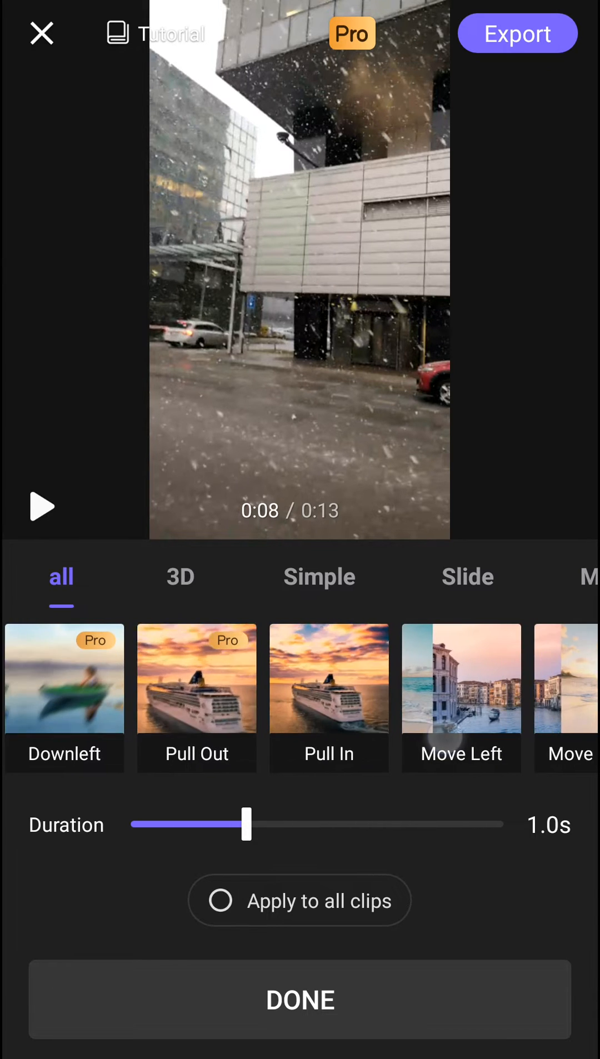
pyautogui.click(329, 697)
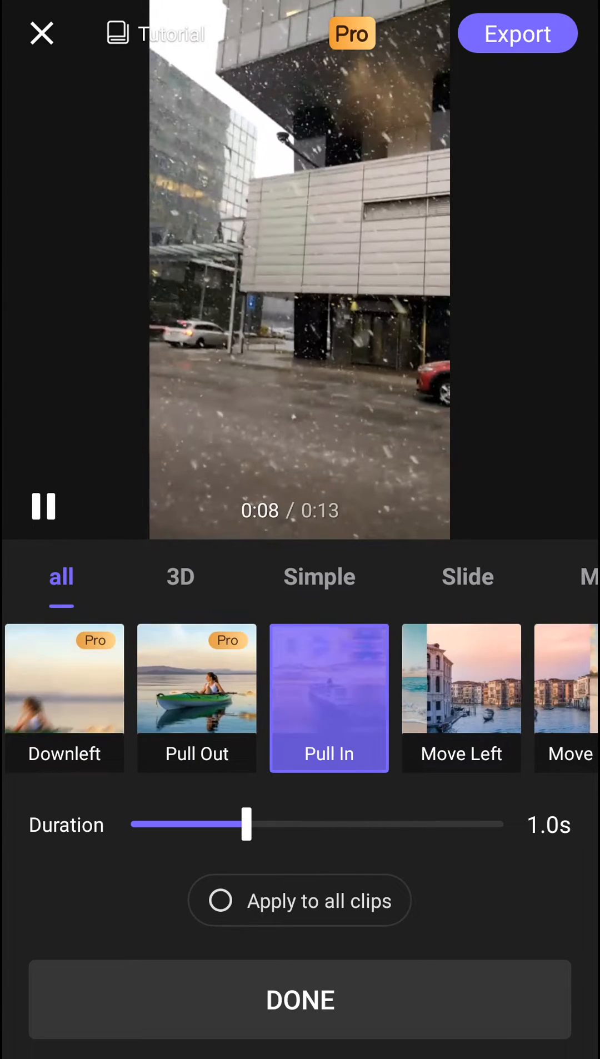
# Step: Swipe through the transition list past move and wipe effects to cut, shake and simple options
pyautogui.hscroll(-3)
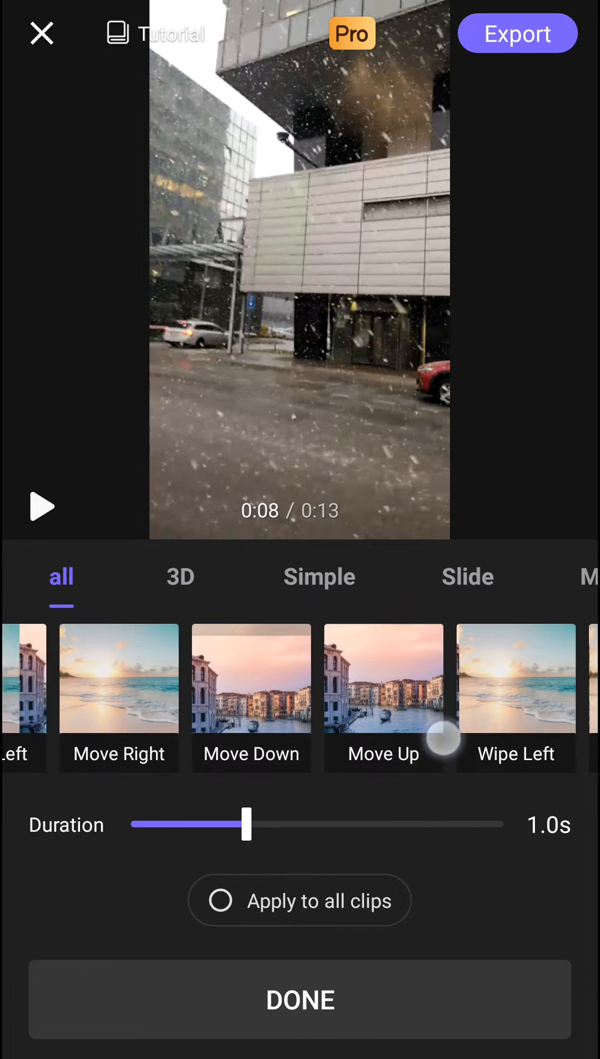
pyautogui.hscroll(-3)
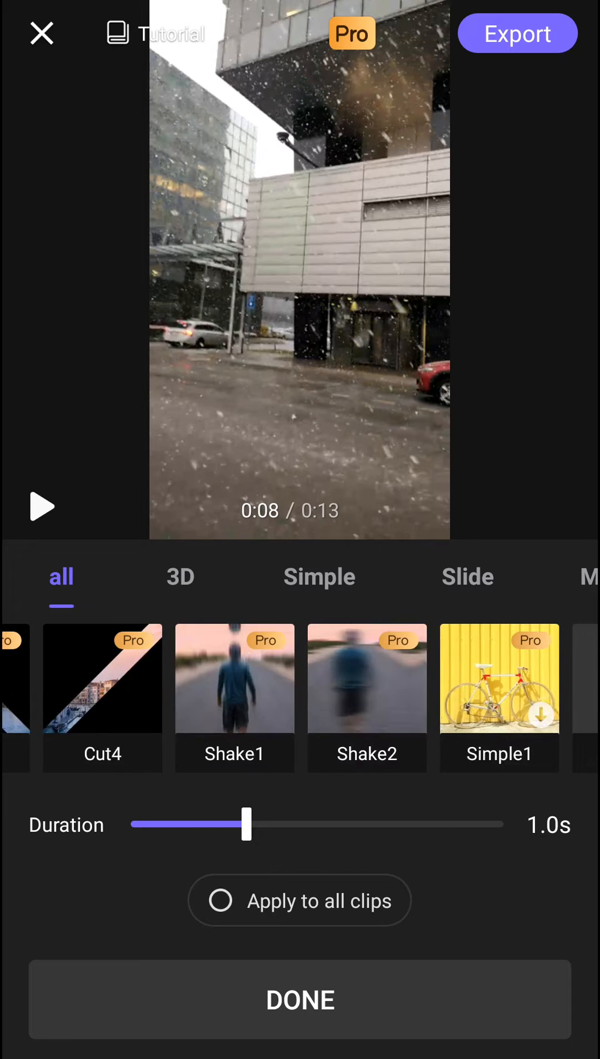
# Step: Filter transitions to the Slide category and browse its wipe, shape and move effects
pyautogui.click(468, 577)
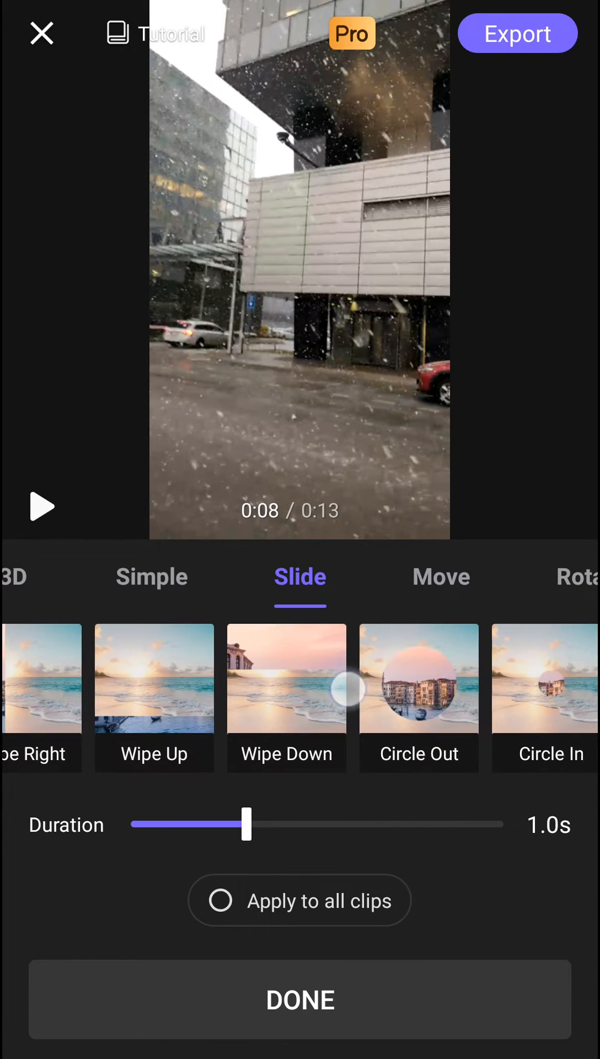
pyautogui.hscroll(-3)
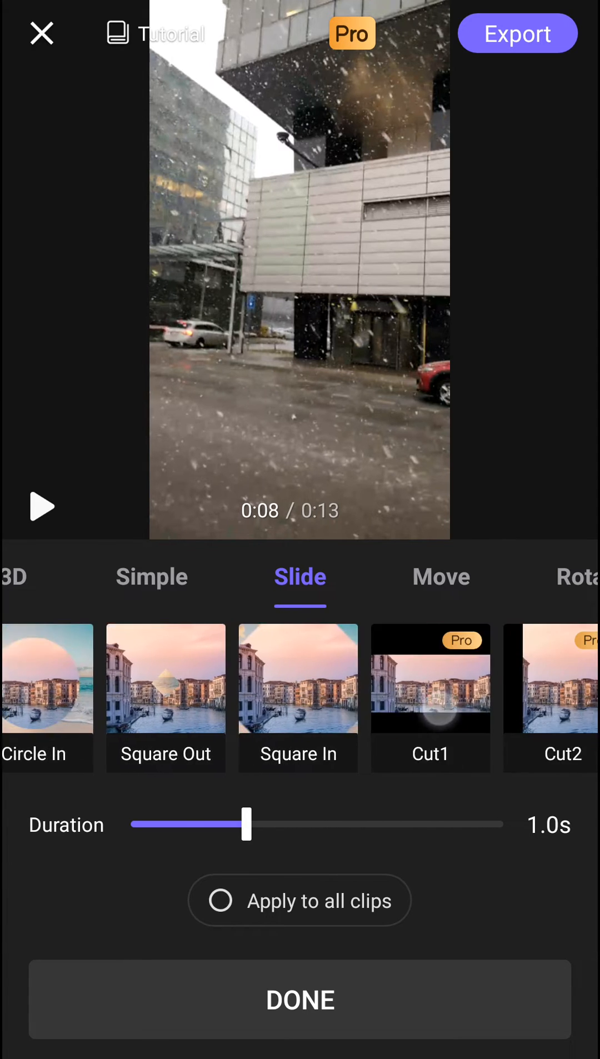
pyautogui.hscroll(-3)
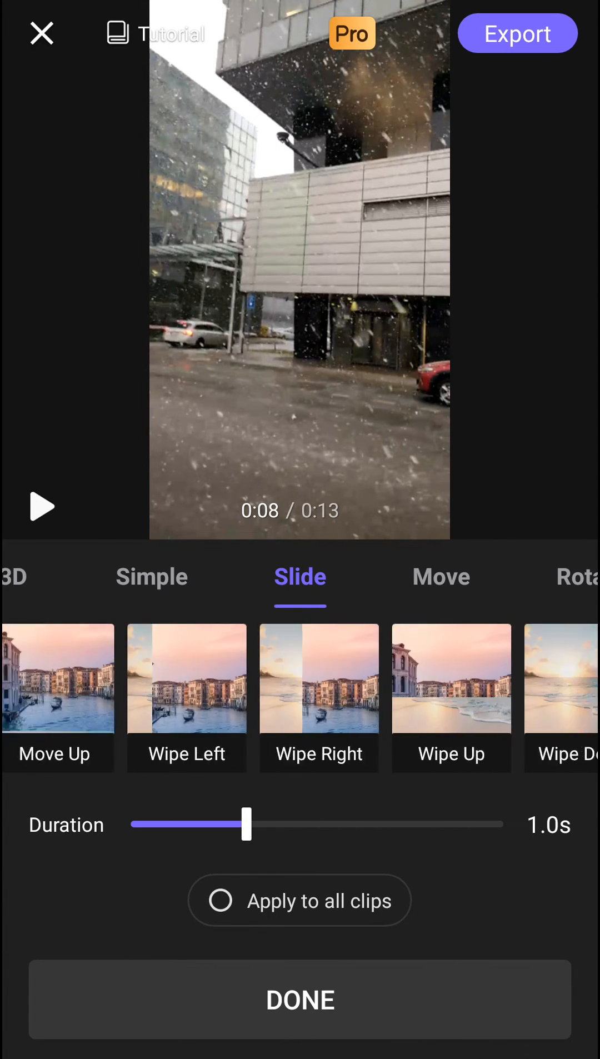
pyautogui.hscroll(-3)
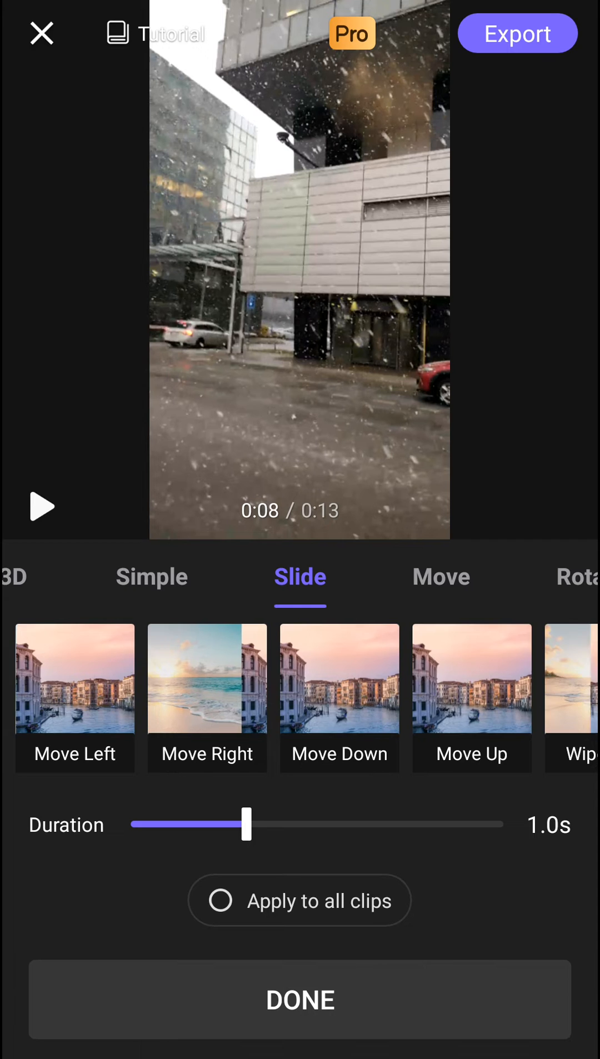